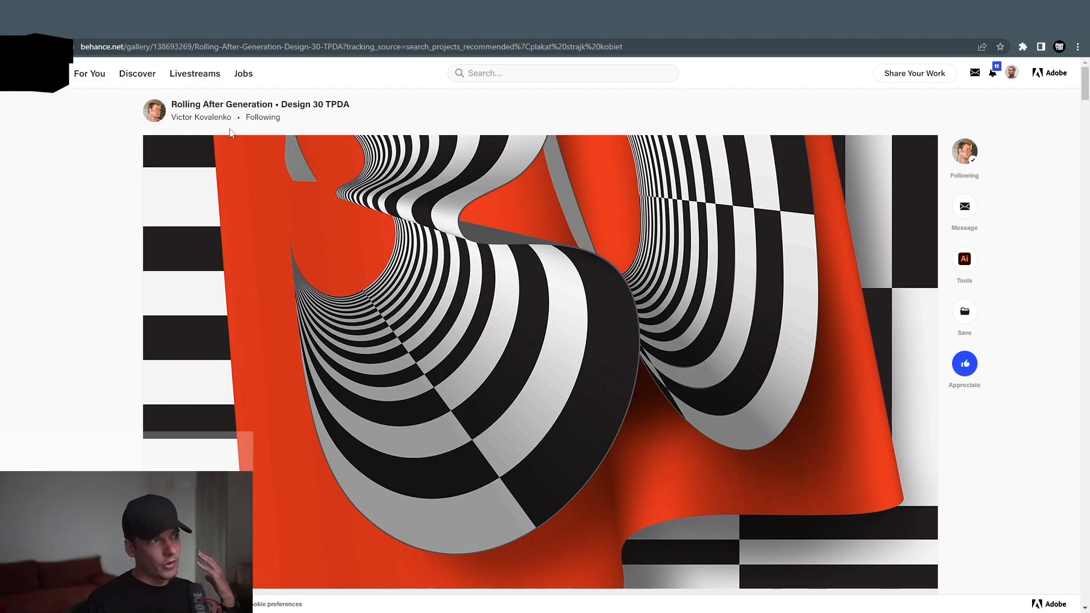
mouse_move(202, 117)
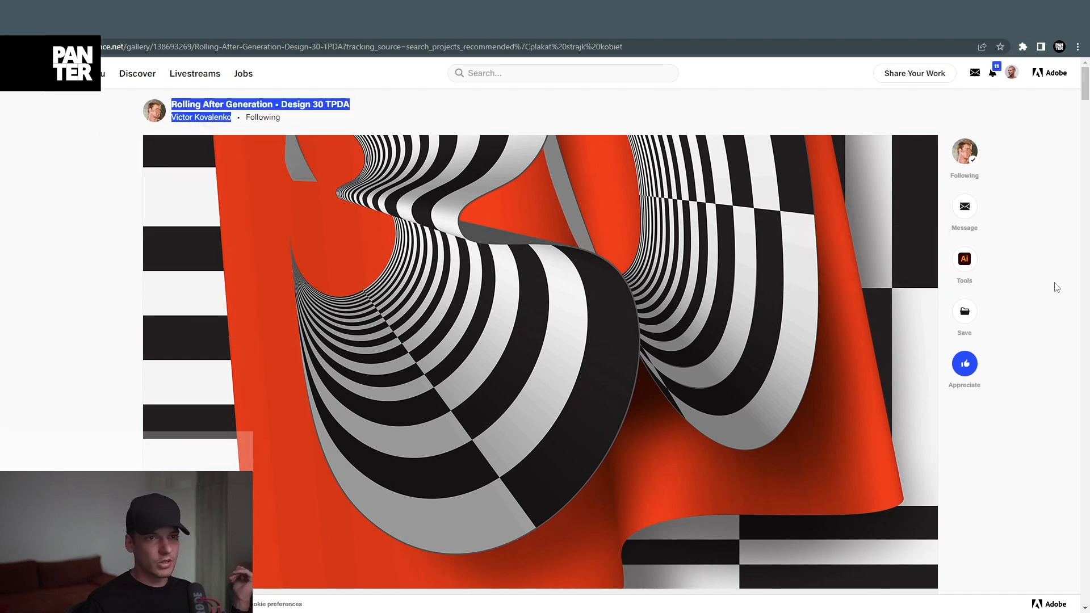
Browse the Behance op-art reference and finished PANTER lettering, then show a blank artboard.
scroll("down", 3)
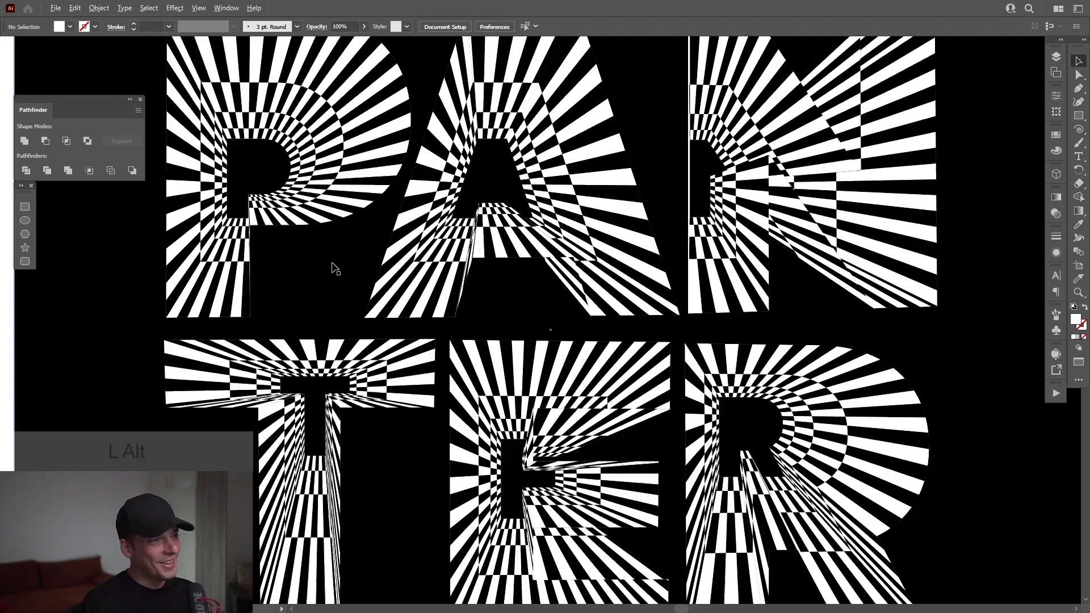
key("ctrl+0")
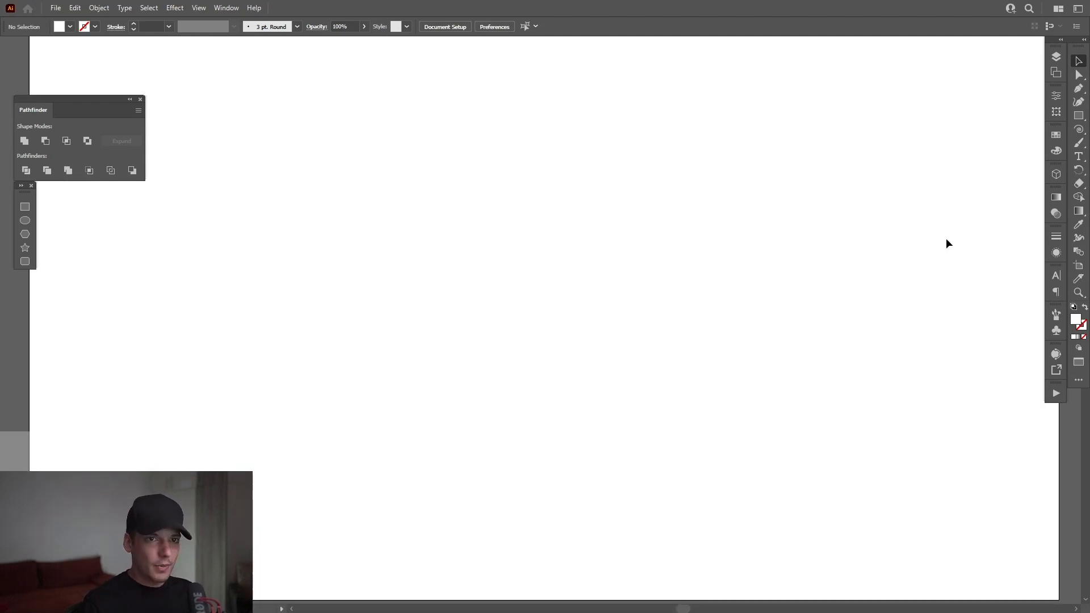
Type a large letter R, outline it, and release its compound path into separate shapes.
left_click(1079, 156)
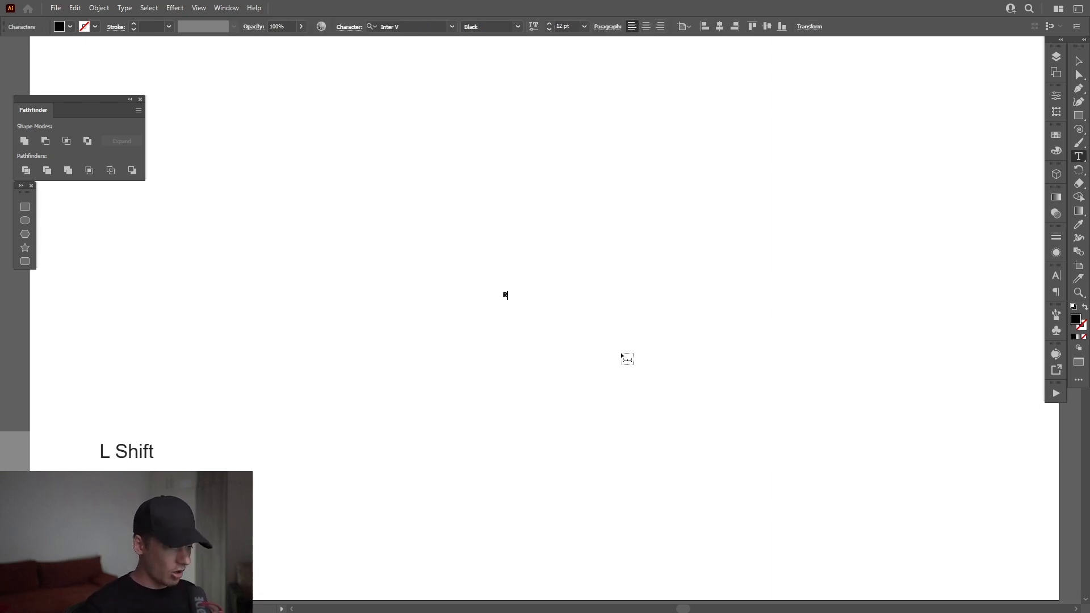
type("R")
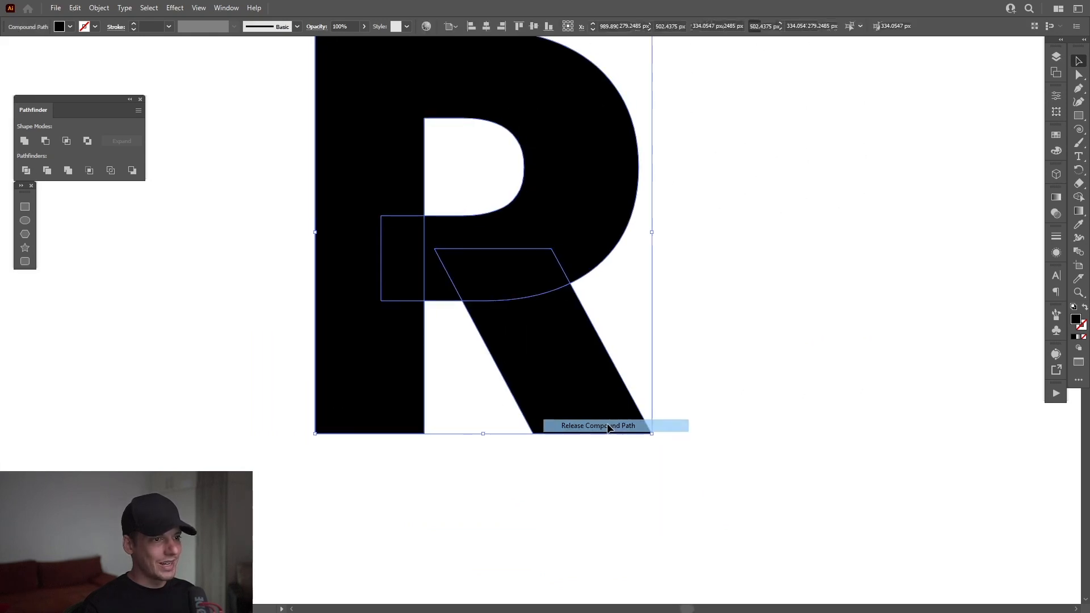
left_click(597, 425)
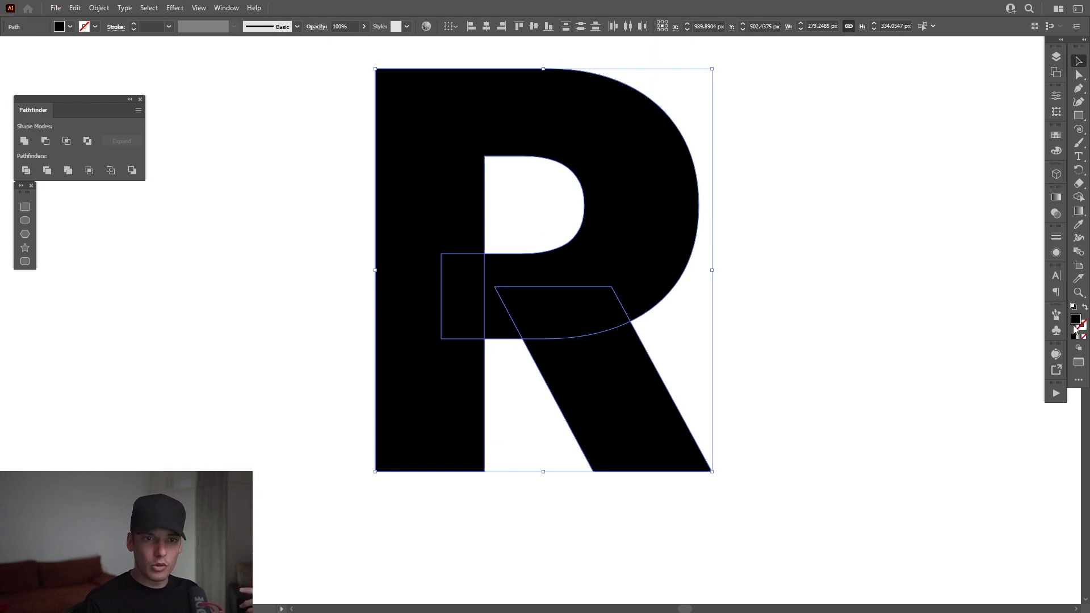
mouse_move(1077, 314)
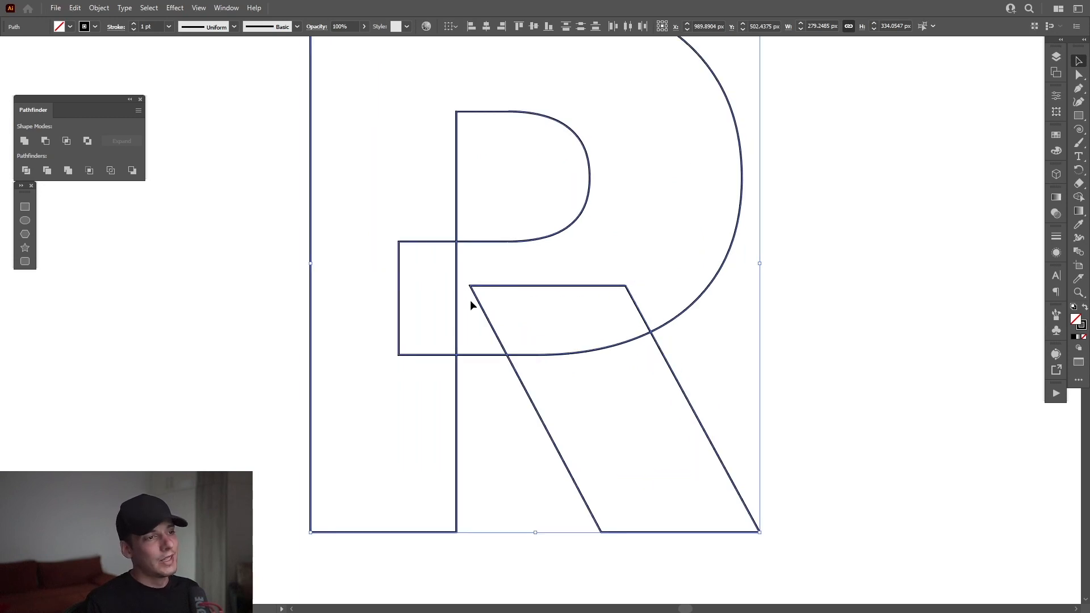
Select all pieces of the R and unite them in Pathfinder into one outline.
left_click_drag(471, 306, 732, 288)
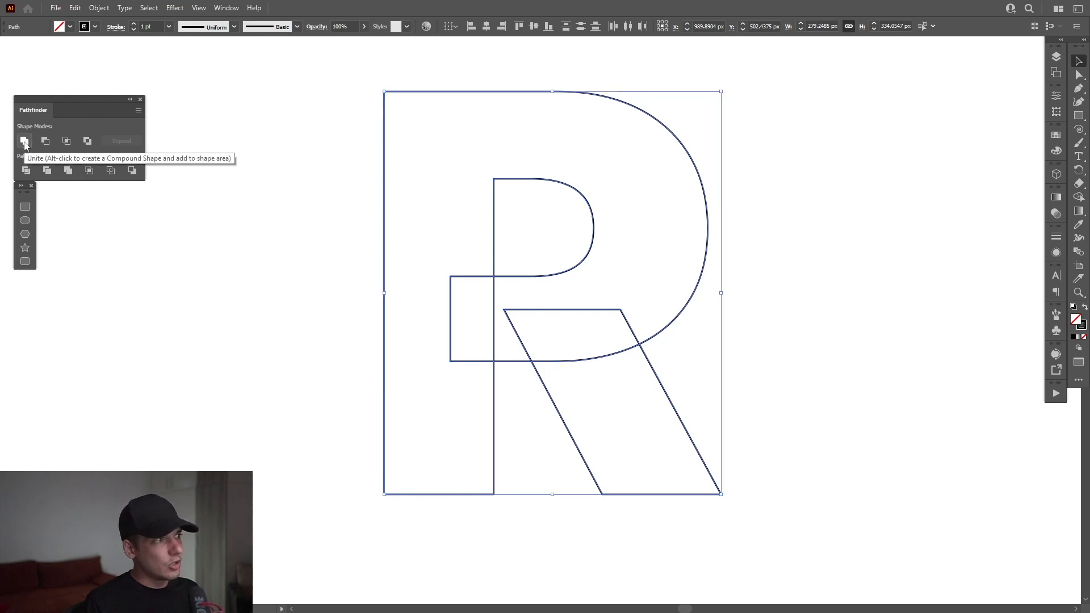
left_click(25, 142)
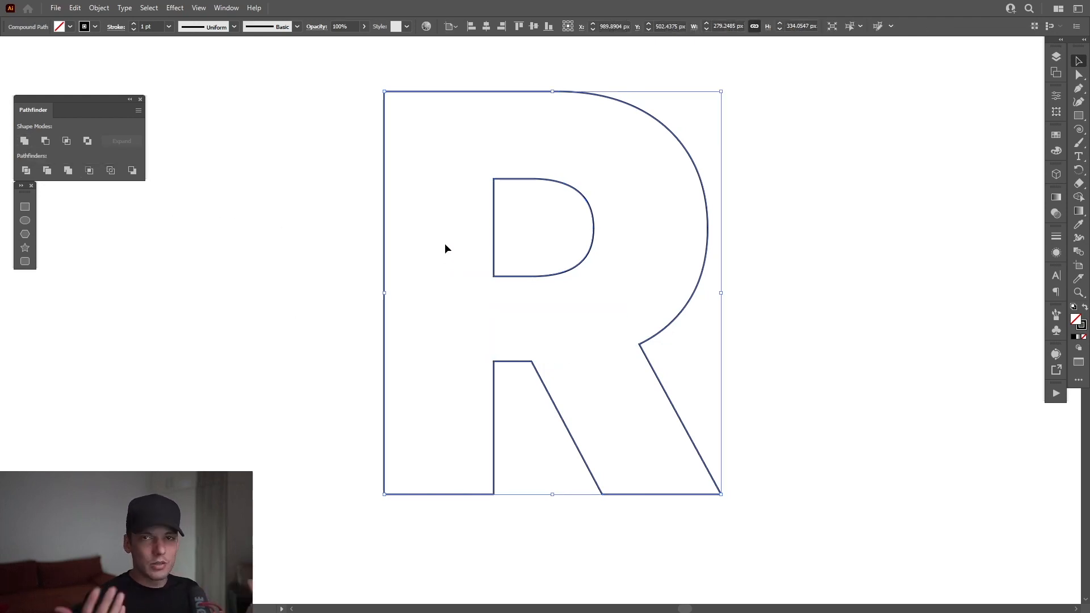
mouse_move(424, 204)
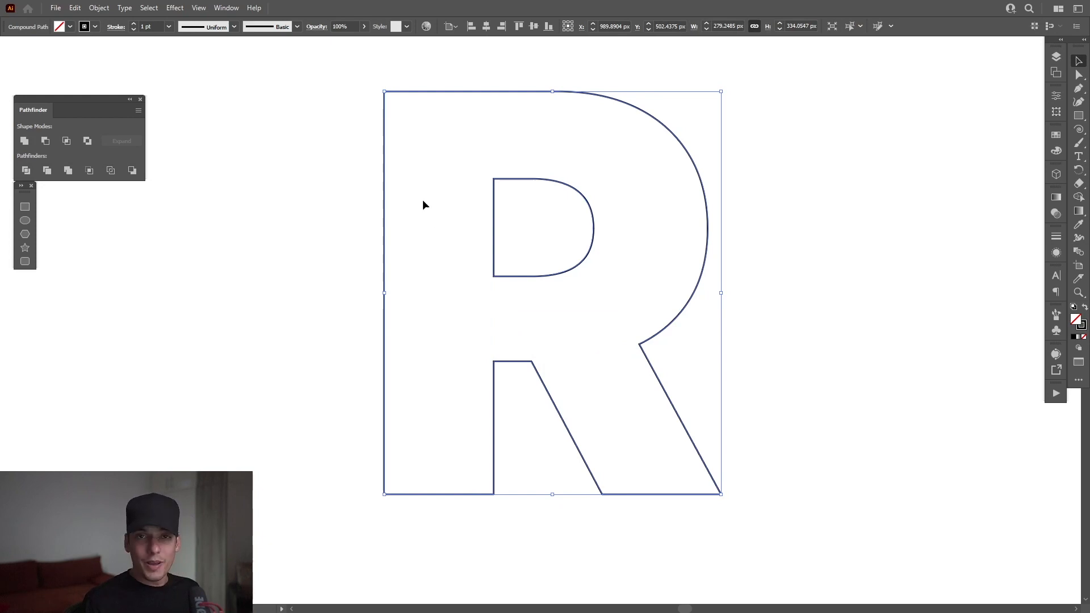
left_click(226, 7)
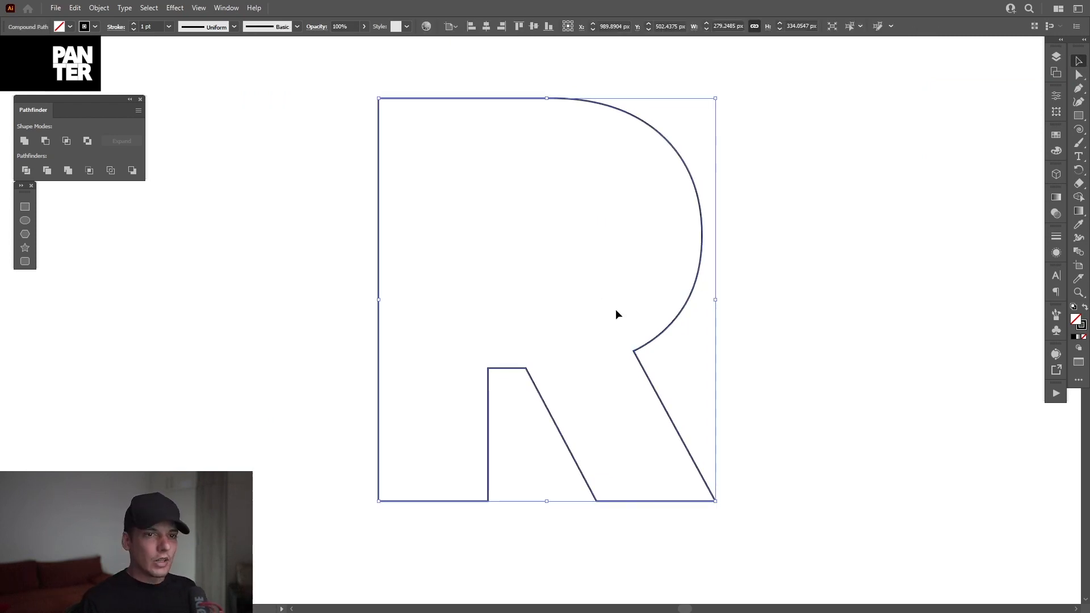
Give the R outline a light 0.5 pt stroke and deselect it.
left_click(1056, 150)
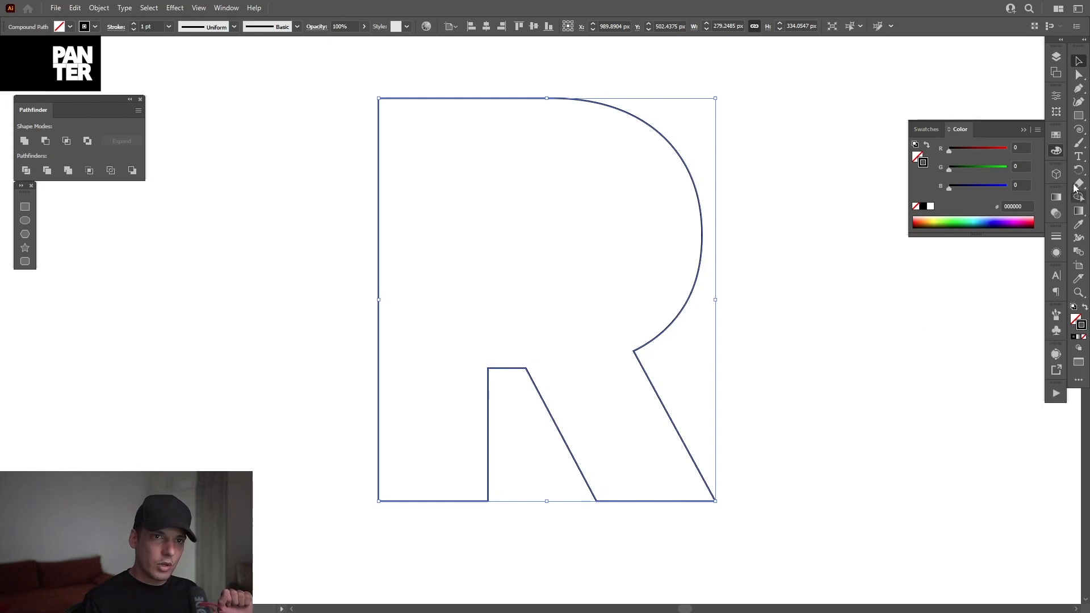
left_click(925, 129)
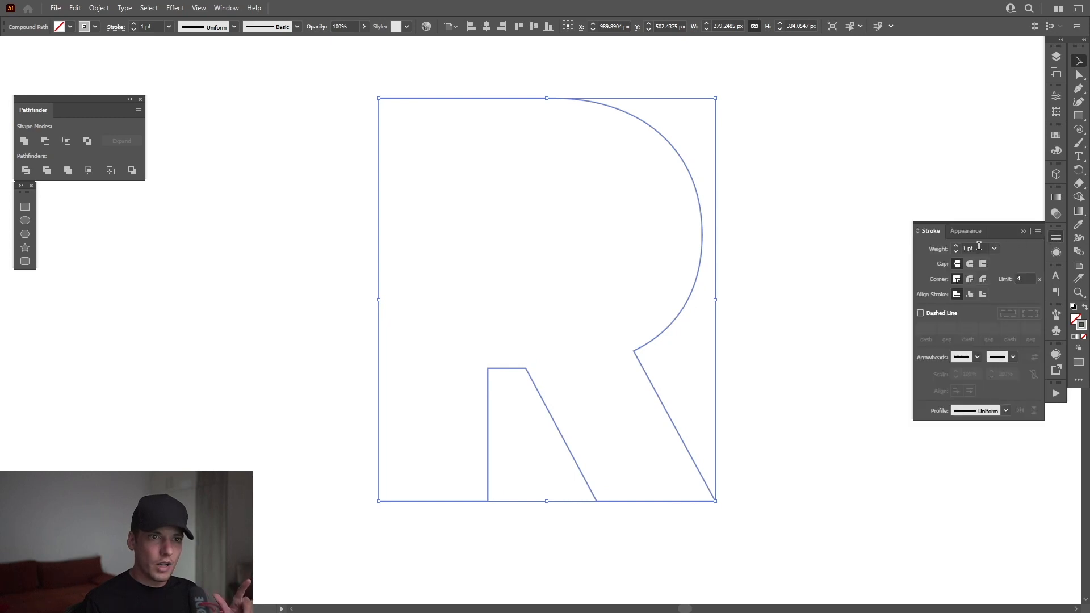
type("0.5 pt")
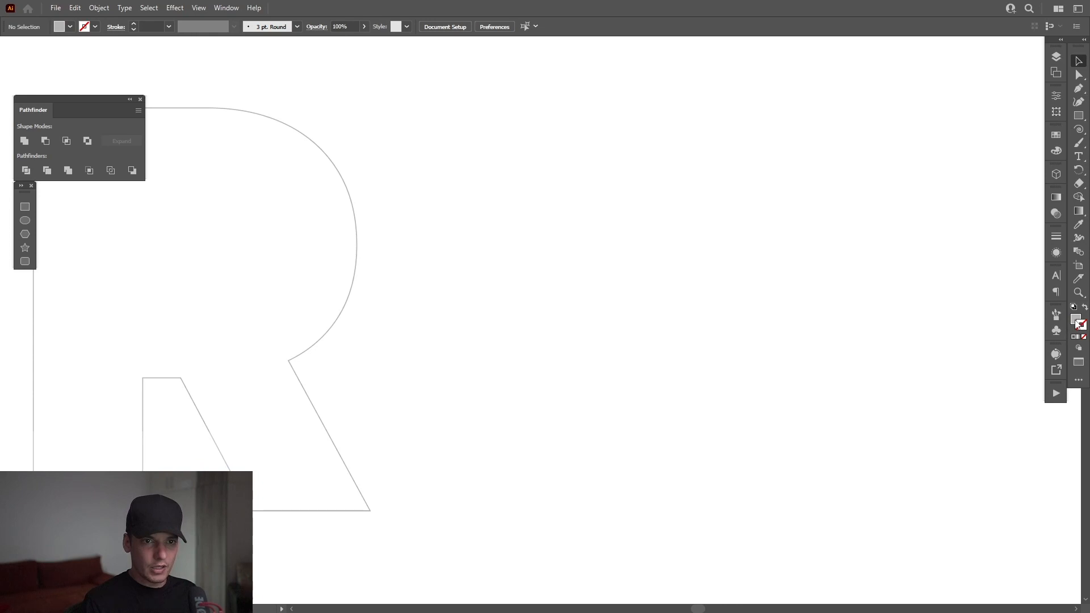
Draw a tall black rectangle with a pink copy beside it, and duplicate the pair rightward.
left_click(1079, 323)
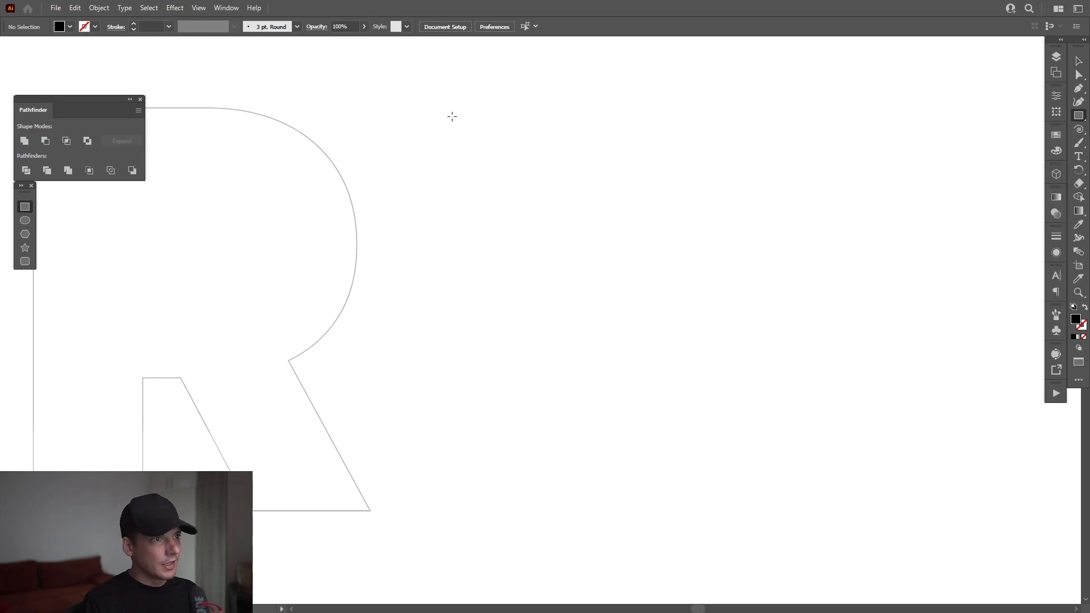
left_click_drag(461, 108, 474, 201)
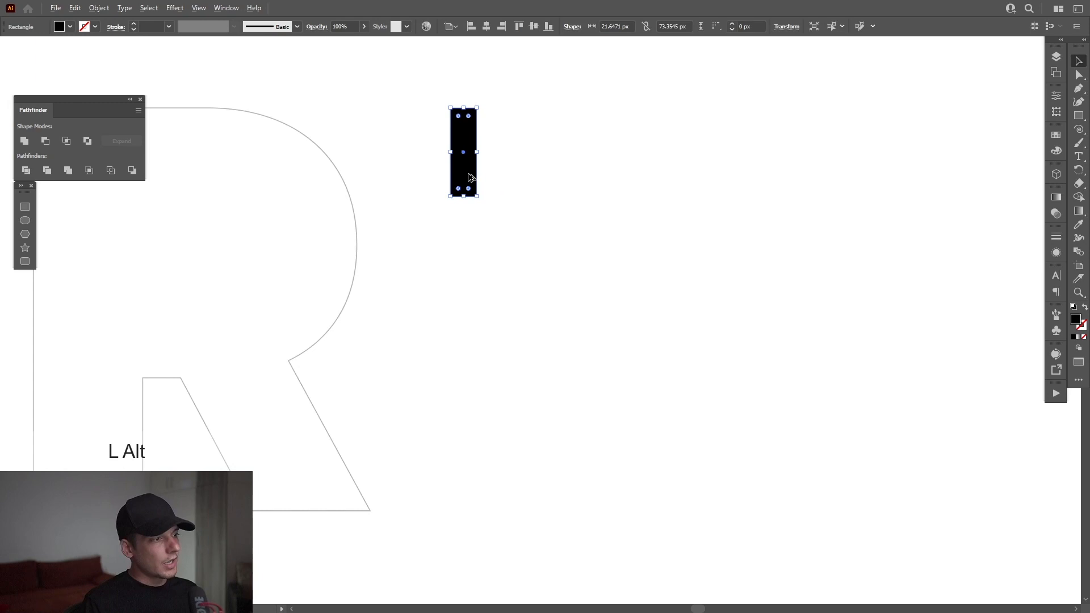
left_click_drag(464, 151, 471, 152)
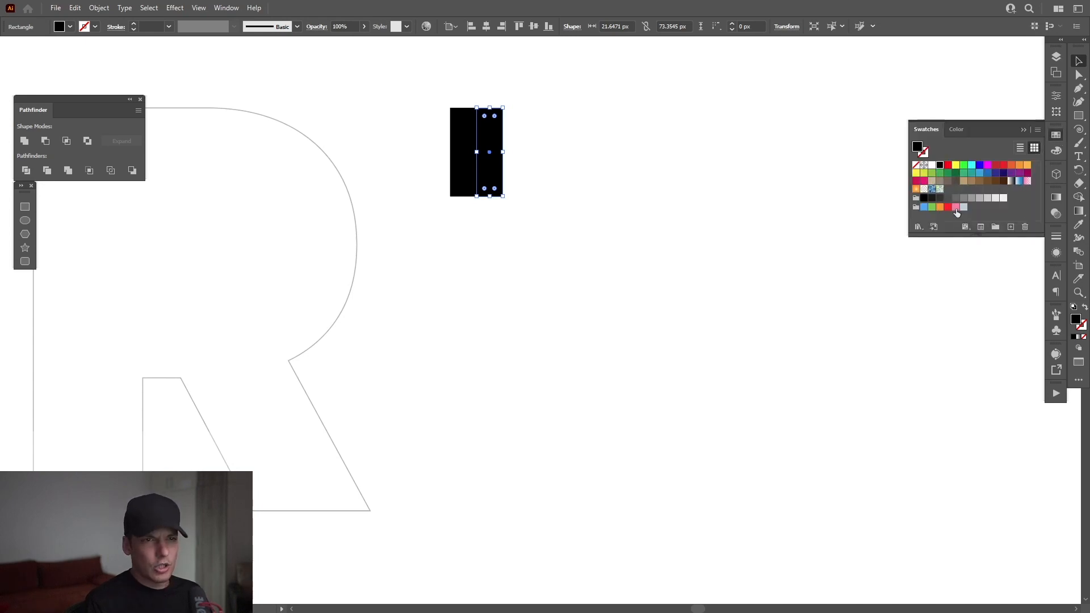
left_click(956, 207)
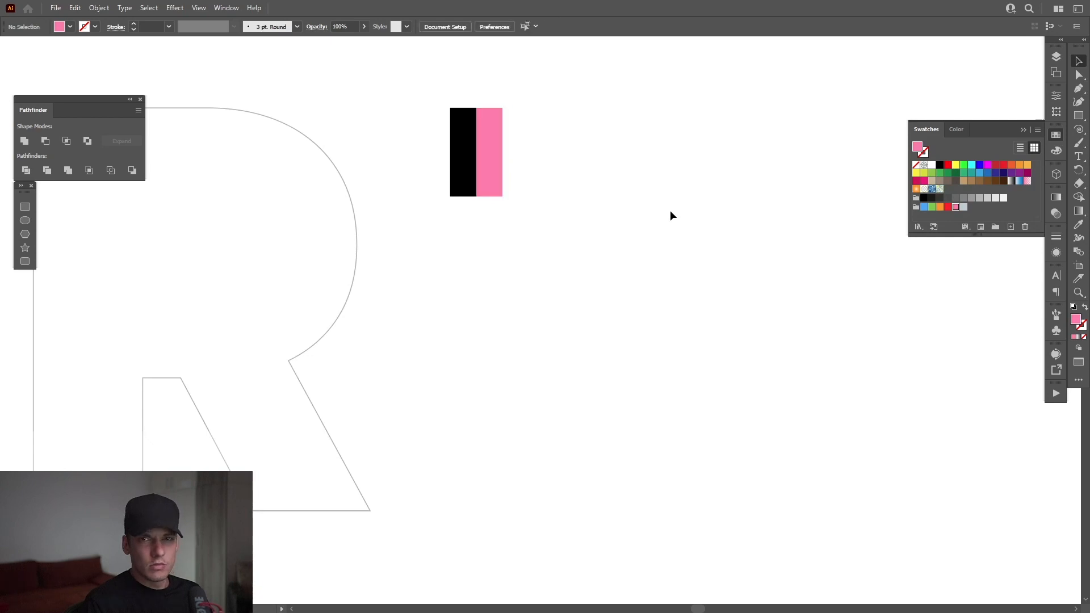
left_click(476, 151)
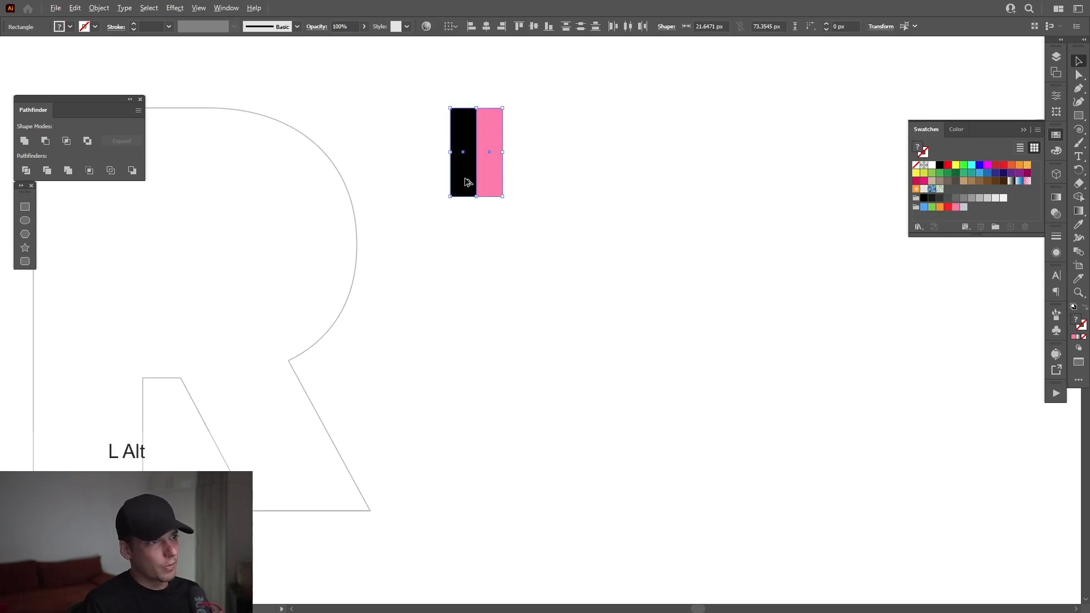
left_click_drag(487, 152, 503, 152)
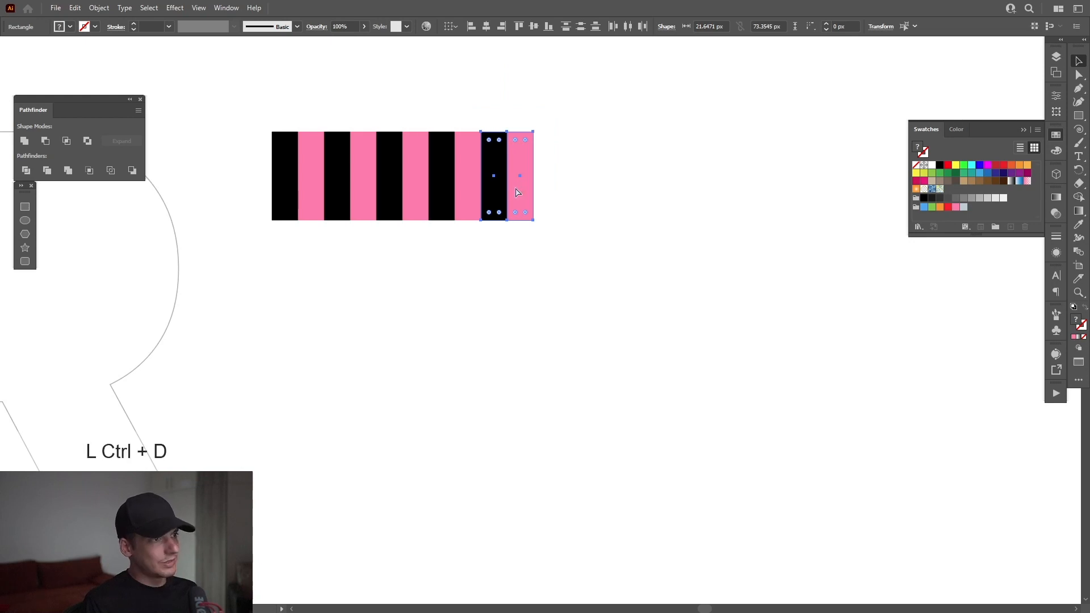
Extend the stripe row and stack copies shifted one stripe into four checkerboard rows.
key("ctrl+d")
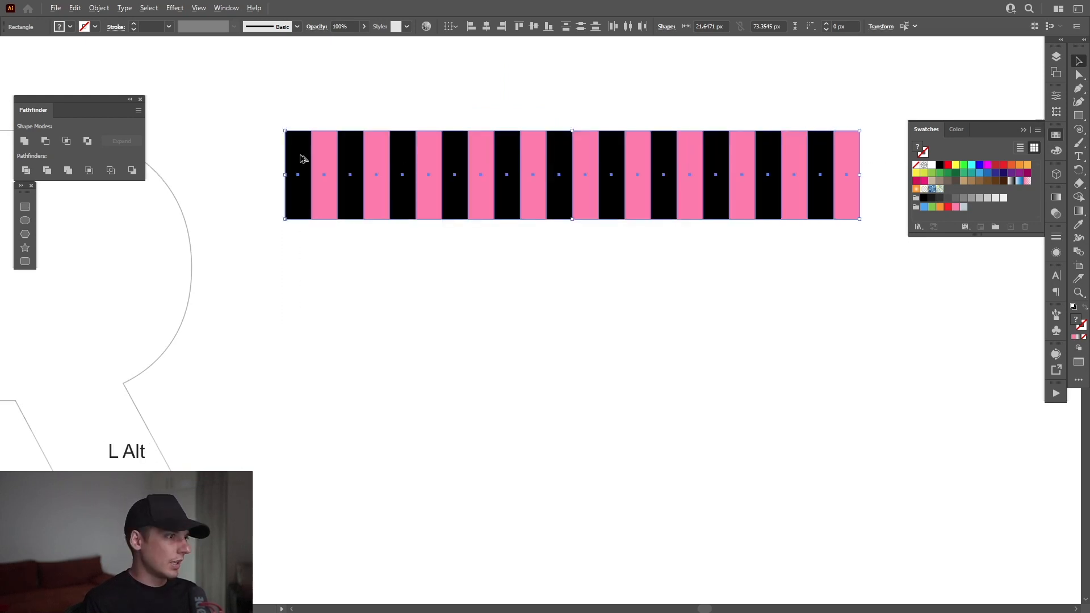
left_click_drag(300, 174, 327, 233)
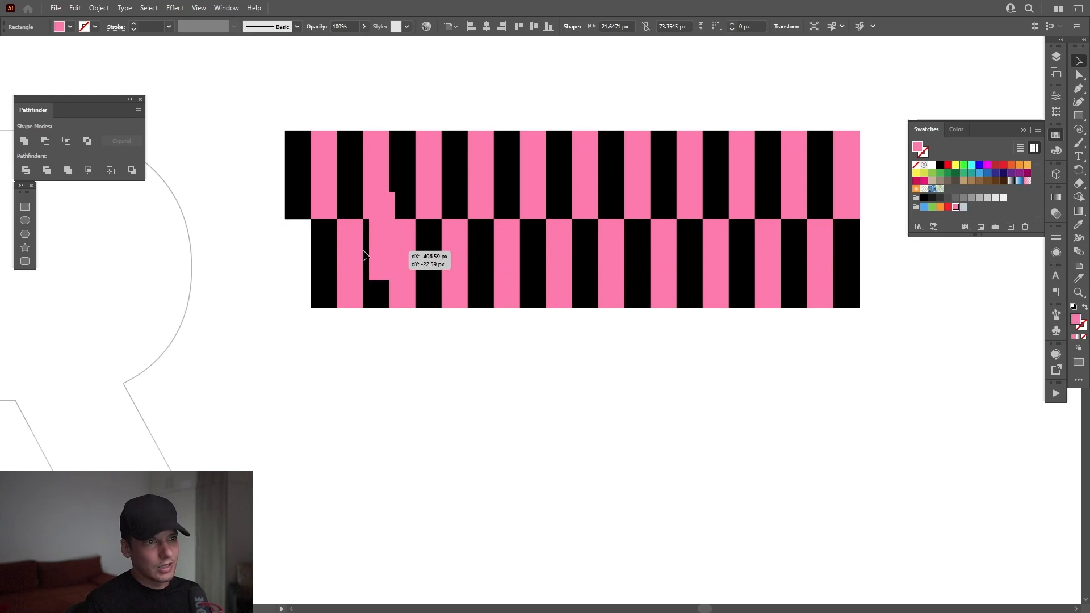
left_click_drag(365, 258, 303, 282)
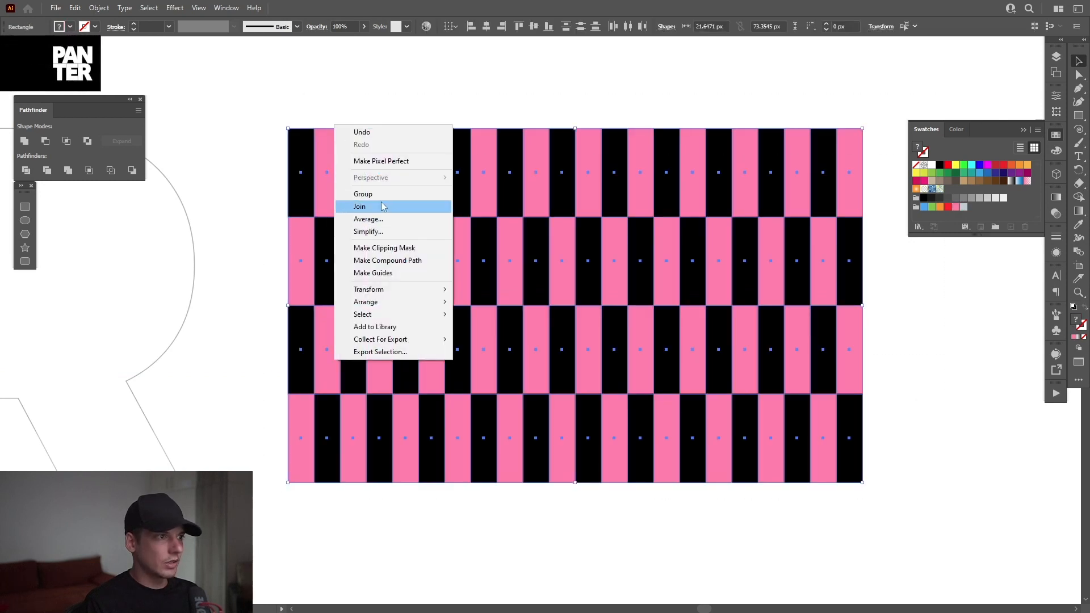
Group the stripe grid and save it as the OPTEXT symbol, leaving only the R.
left_click(363, 195)
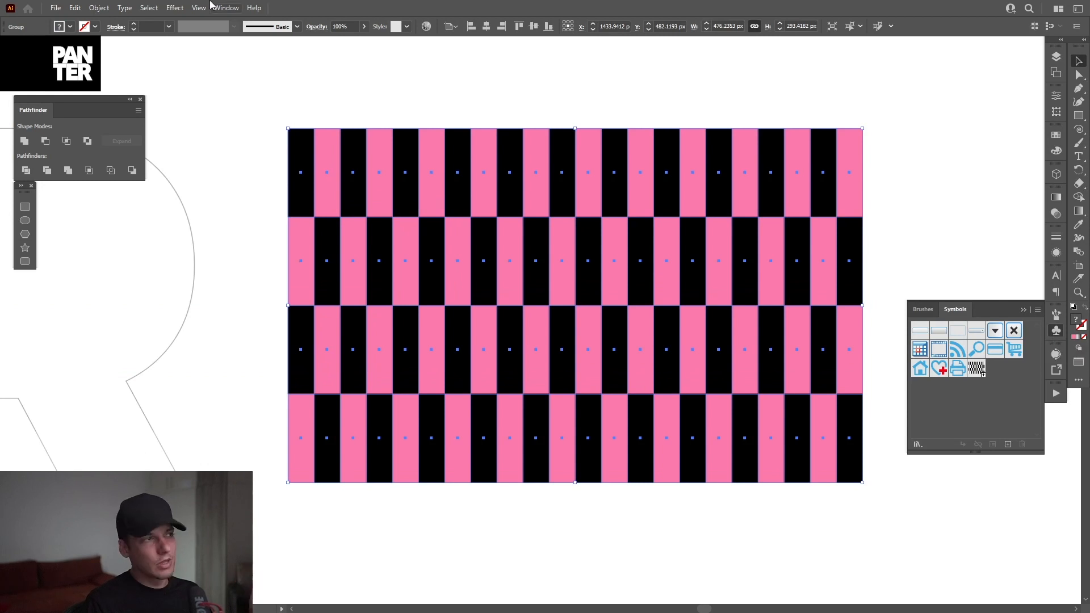
left_click(225, 7)
type("OP TEXT")
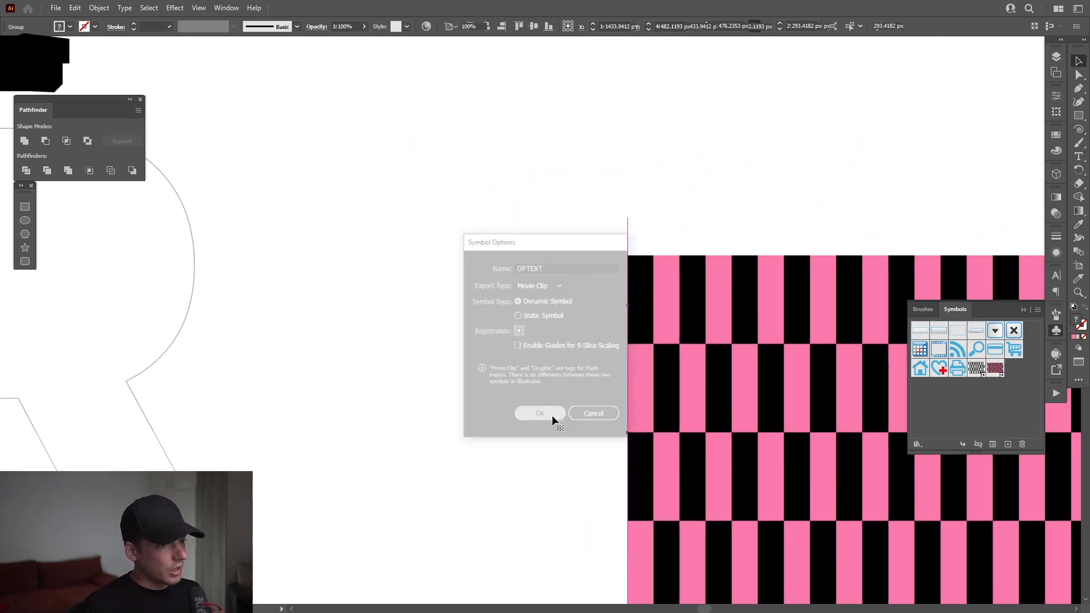
left_click(539, 413)
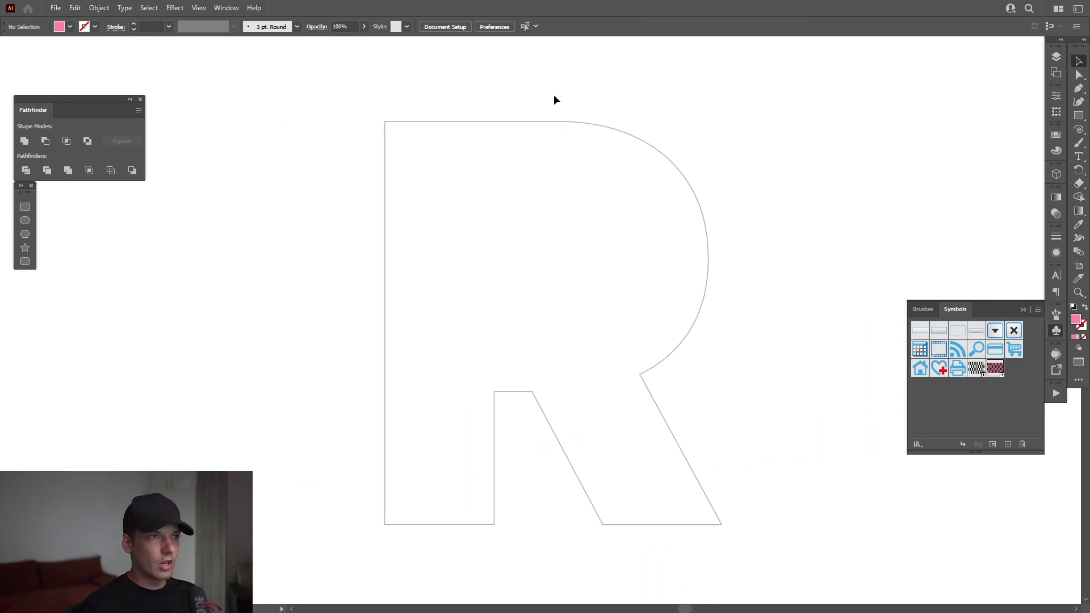
Select the R outline and apply the Extrude & Bevel (Classic) effect.
left_click(175, 7)
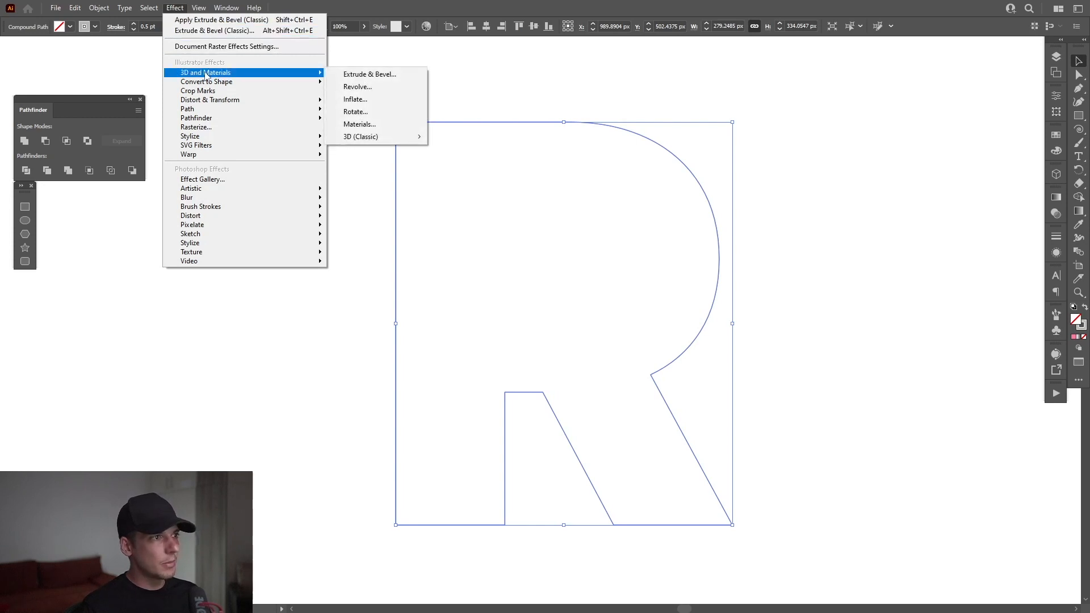
mouse_move(361, 136)
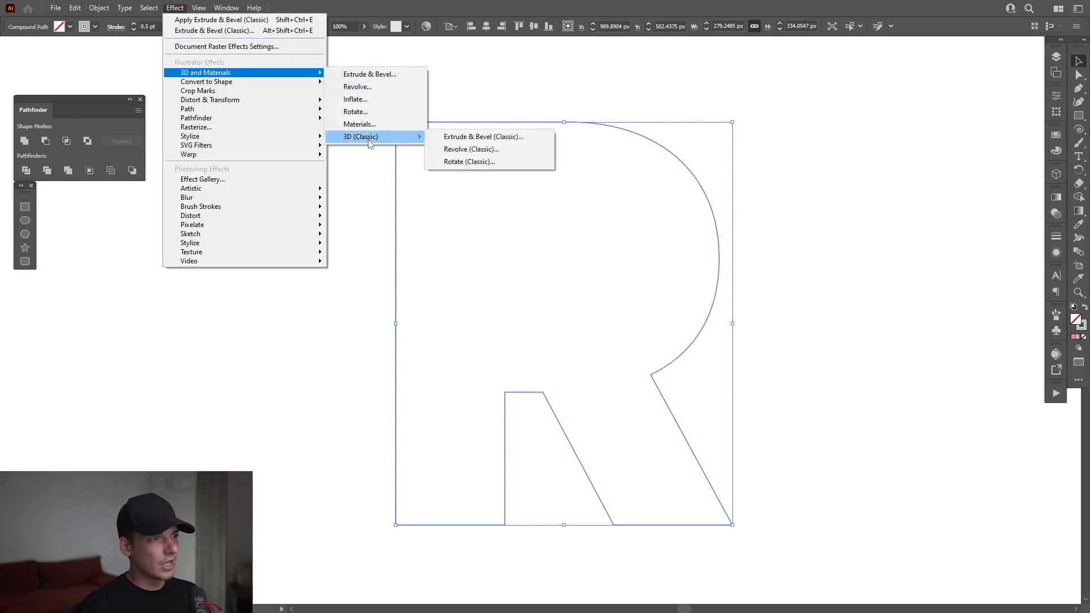
mouse_move(485, 136)
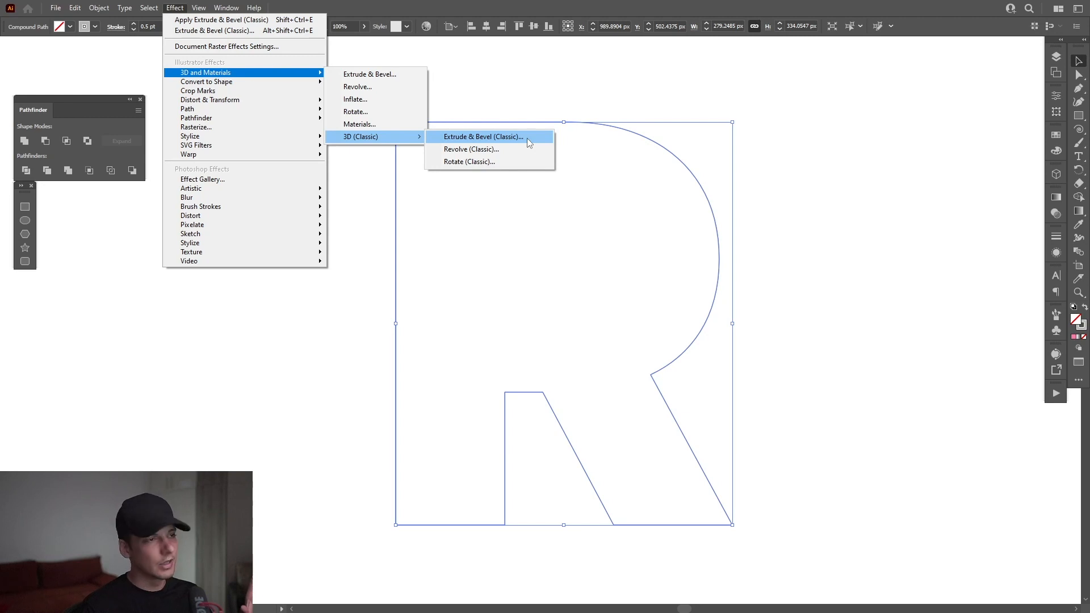
left_click(482, 137)
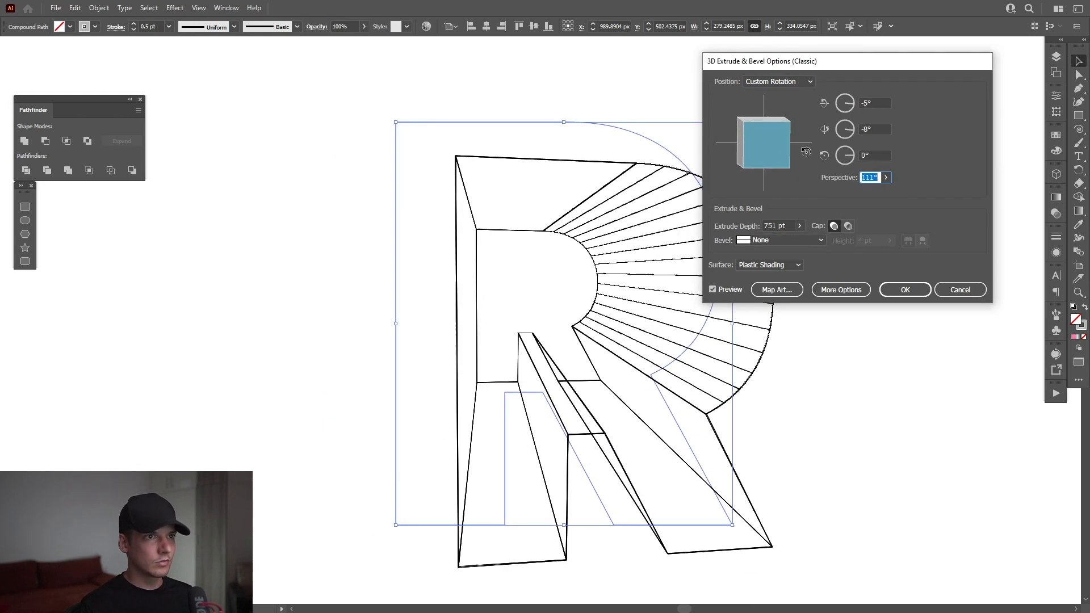
Rotate the extruded R near-frontal (about -2°, -4°, 0°) with 1498 pt extrude depth.
left_click_drag(762, 62, 825, 28)
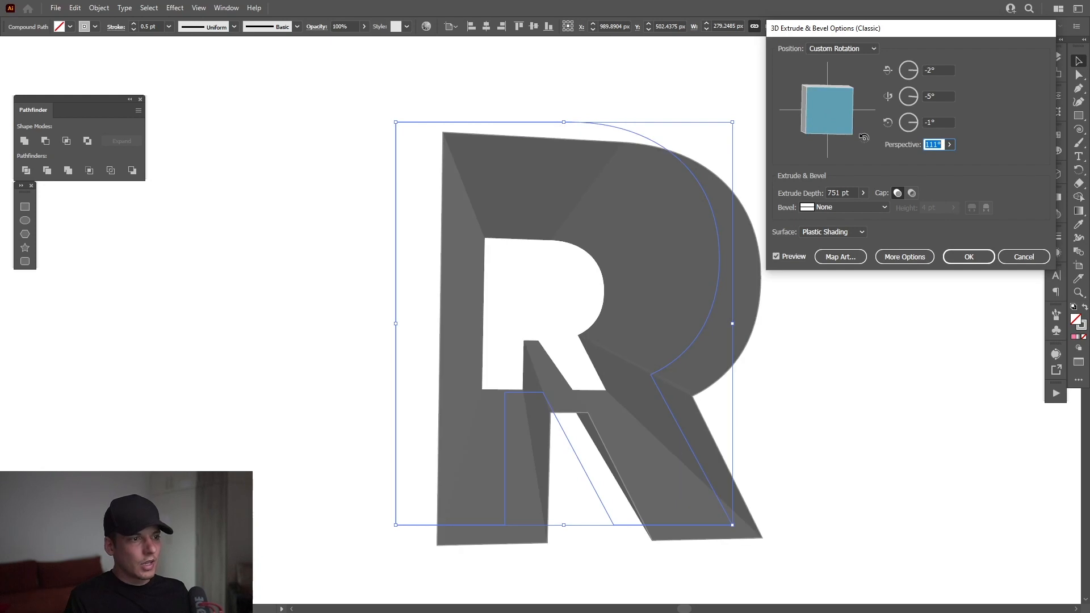
left_click(939, 123)
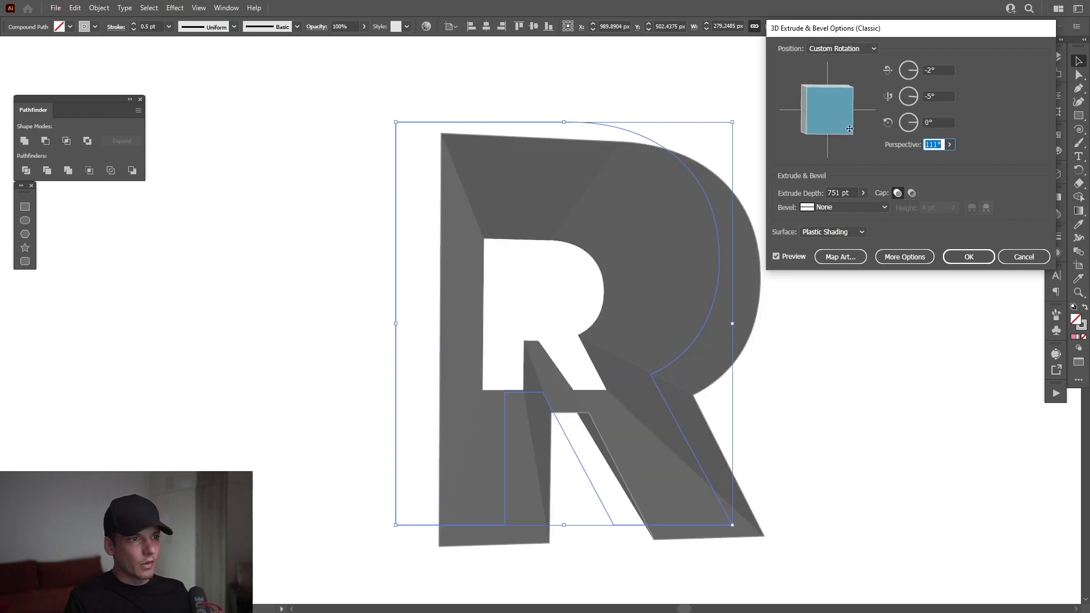
left_click_drag(850, 129, 841, 117)
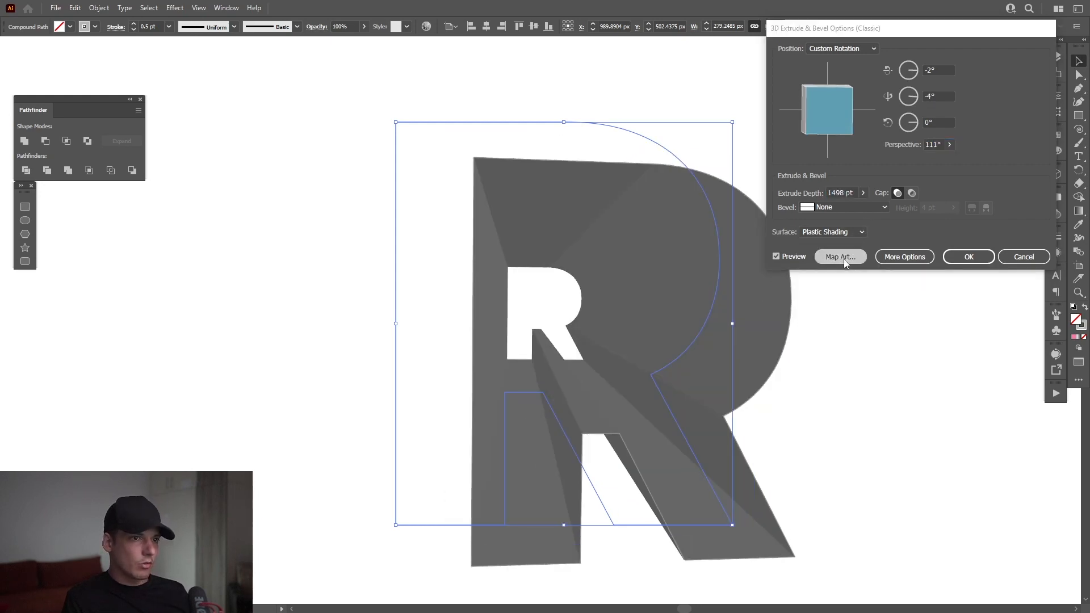
left_click(840, 256)
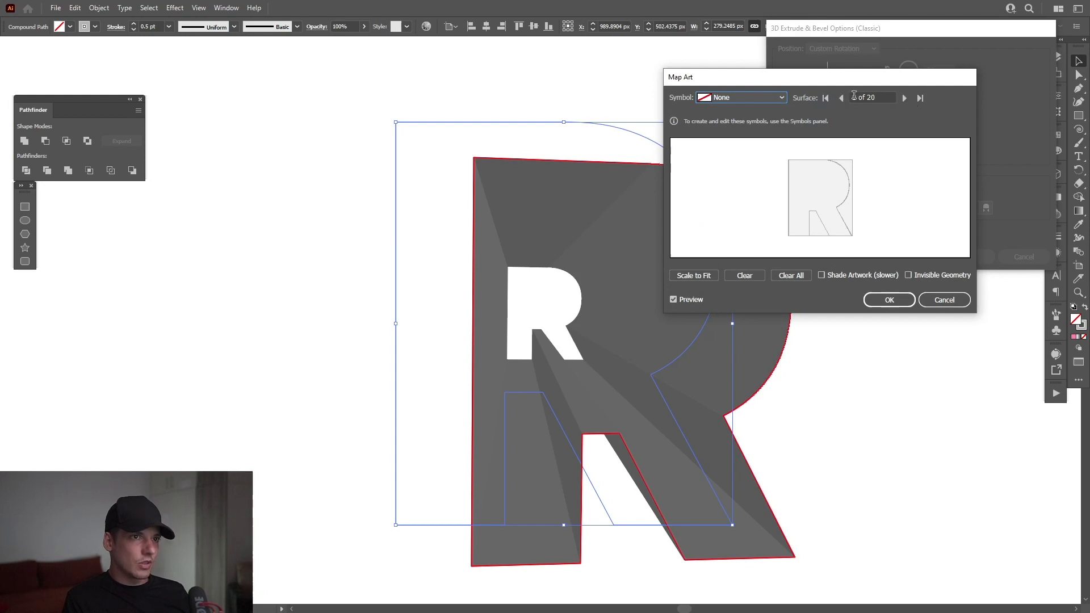
Map the OPTEXT stripe symbol onto surface 20 with Scale to Fit, then continue to surface 19.
left_click(841, 97)
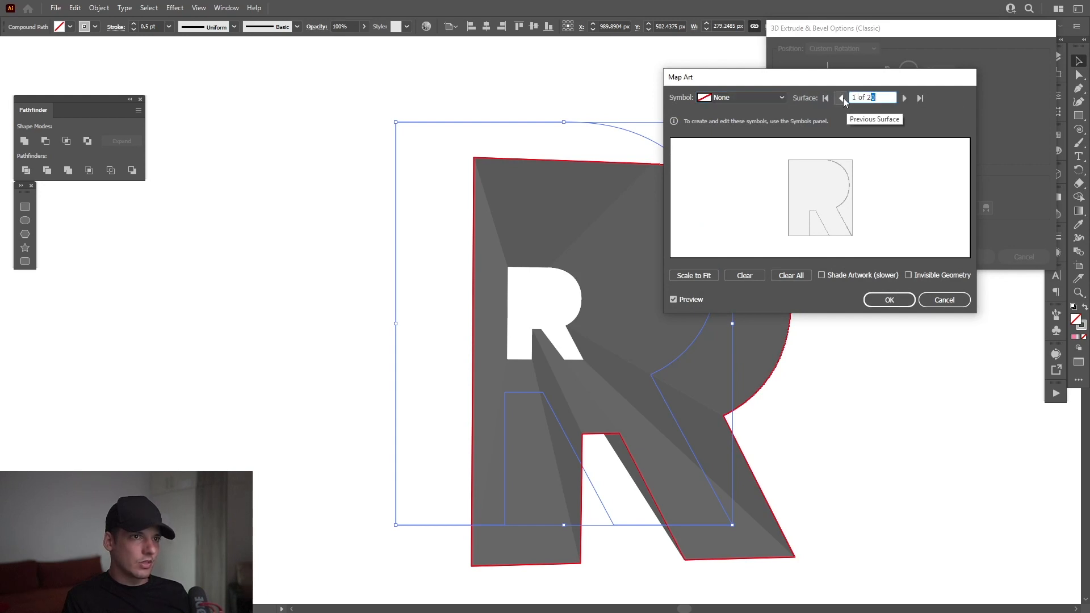
left_click(842, 97)
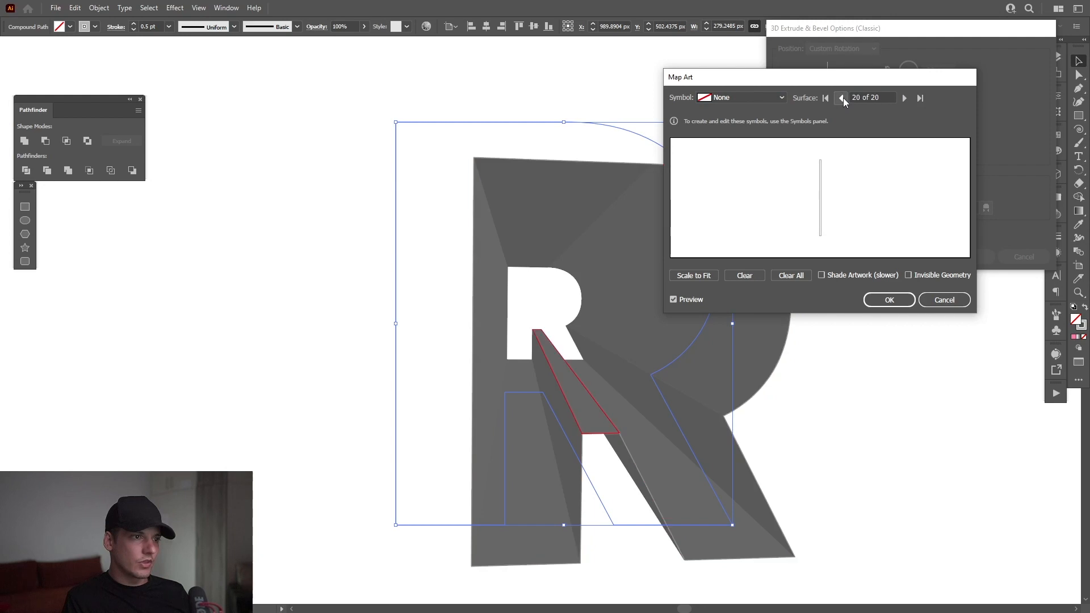
left_click_drag(681, 76, 775, 26)
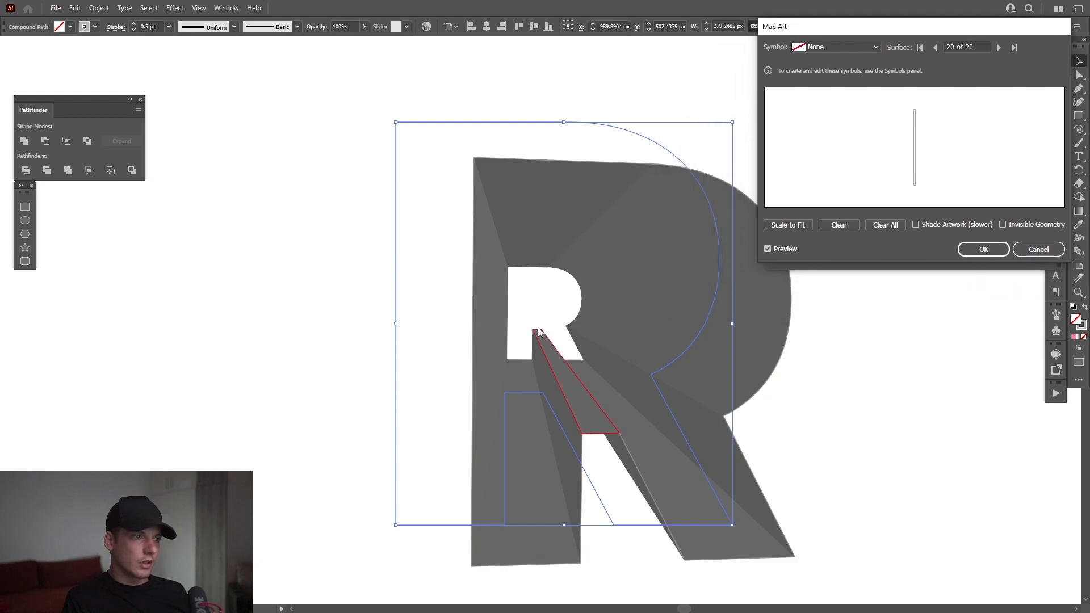
mouse_move(592, 419)
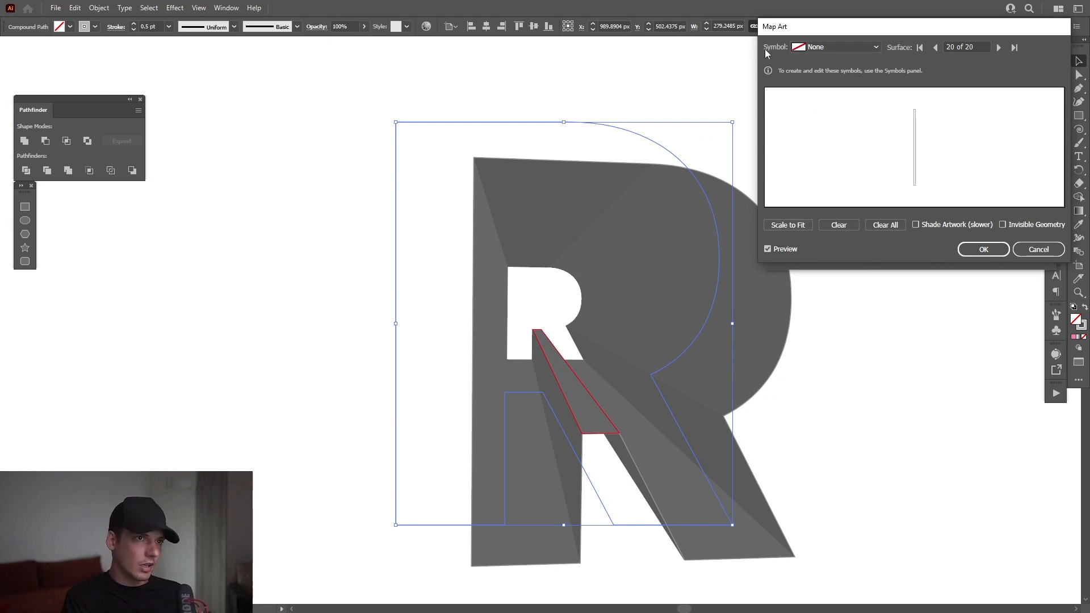
left_click(834, 46)
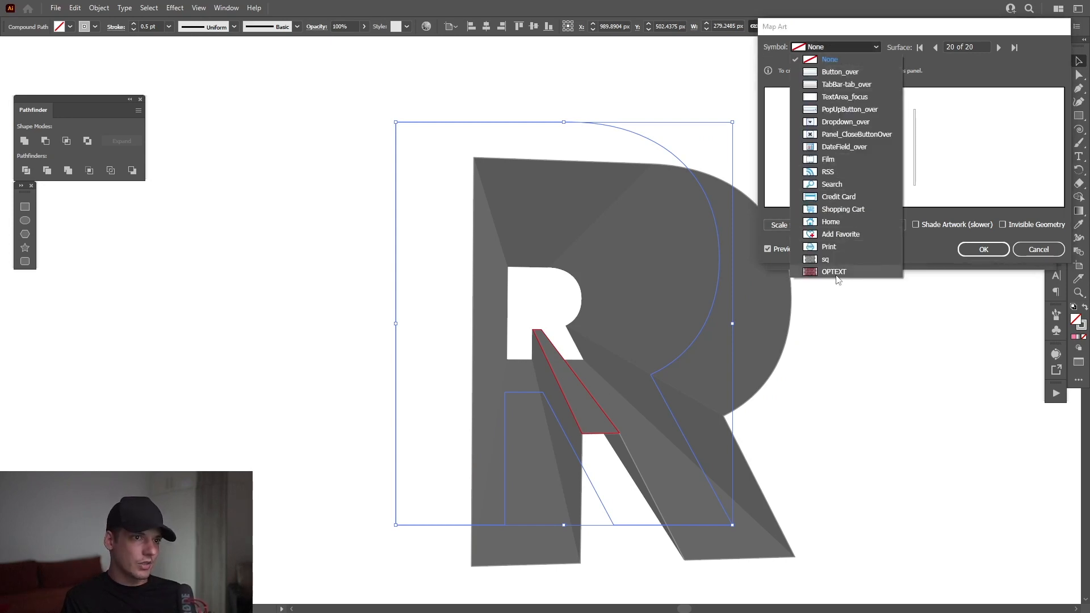
left_click(834, 272)
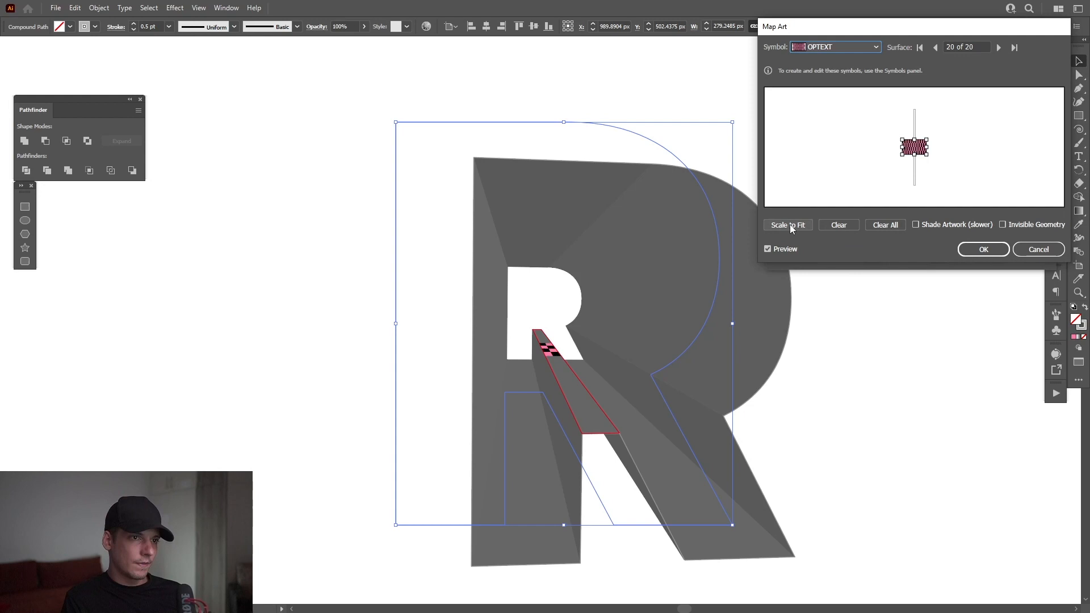
left_click(788, 225)
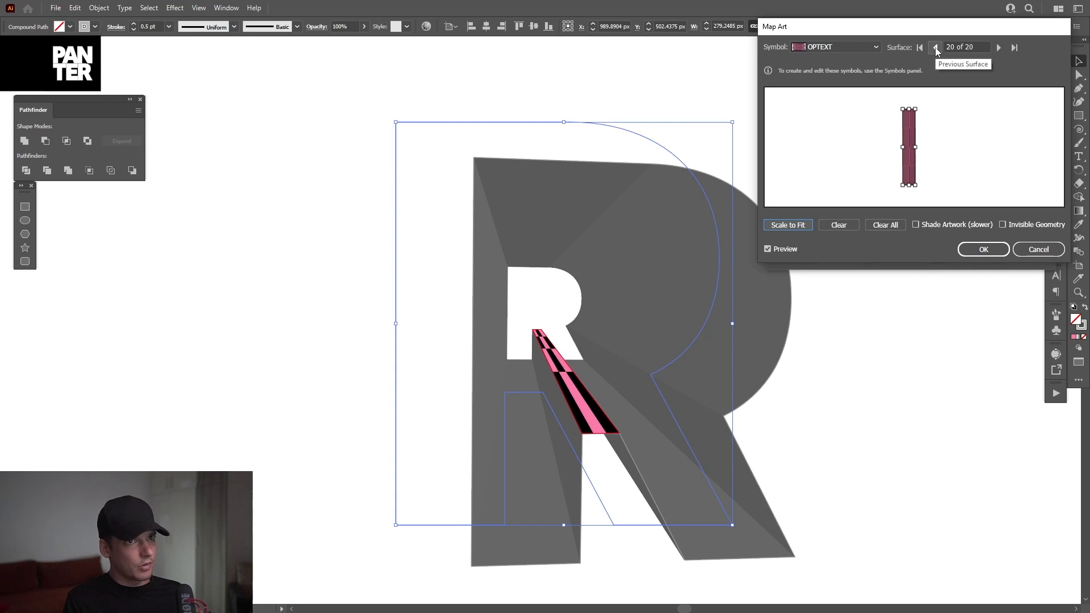
left_click(834, 47)
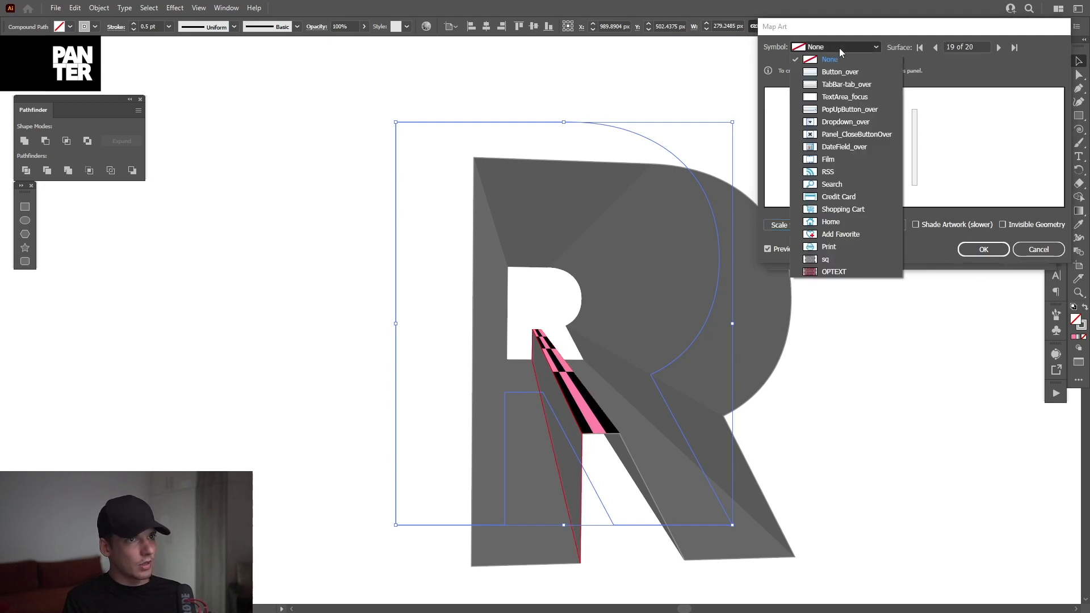
left_click(834, 271)
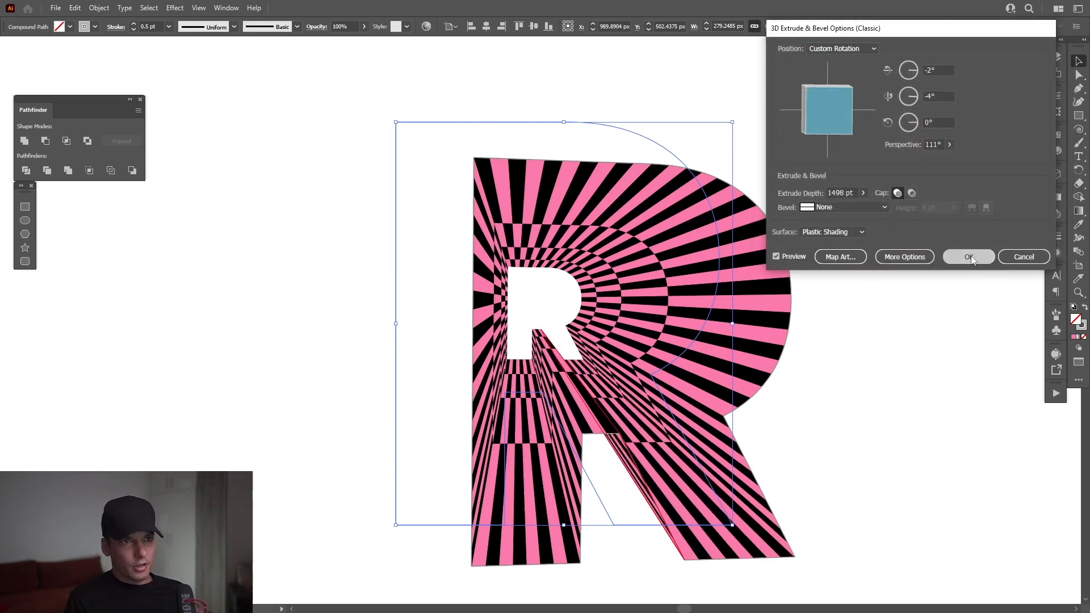
Apply the striped 3D Extrude & Bevel to the R and show its Appearance attributes.
left_click(968, 256)
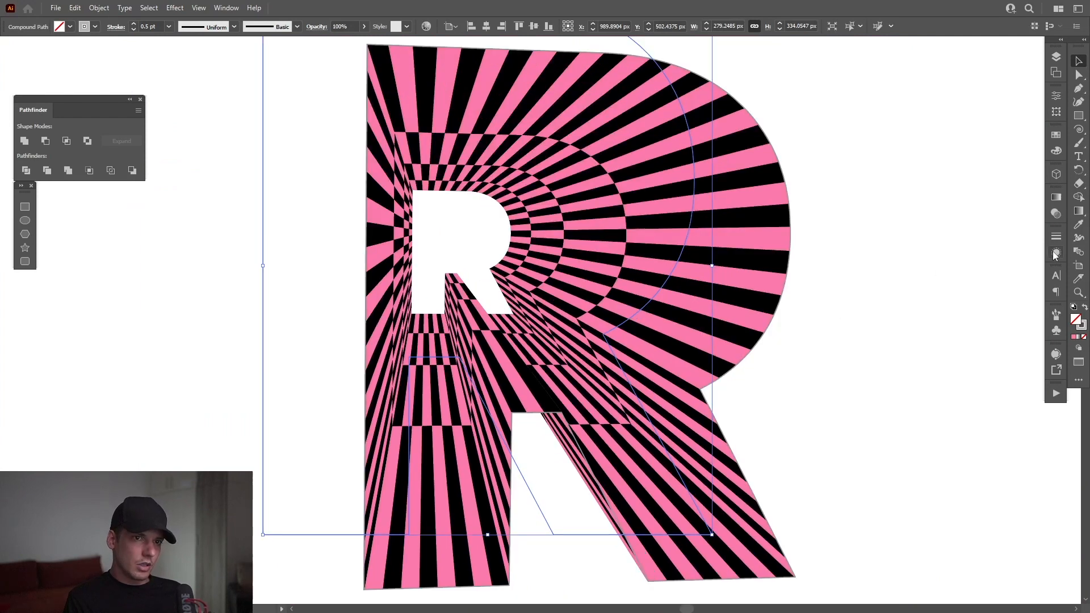
left_click(1056, 251)
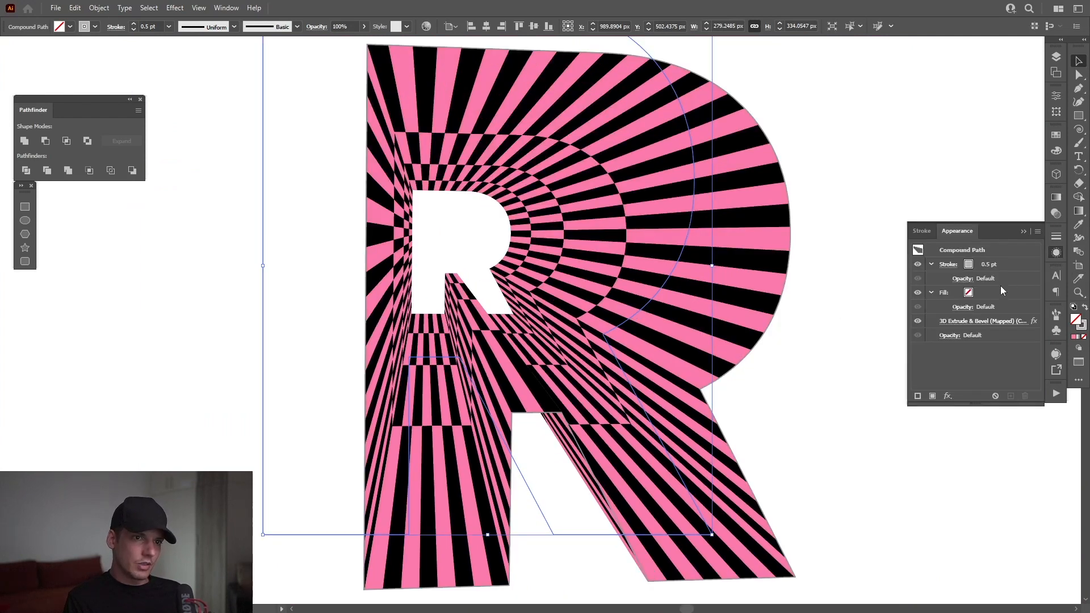
double_click(981, 320)
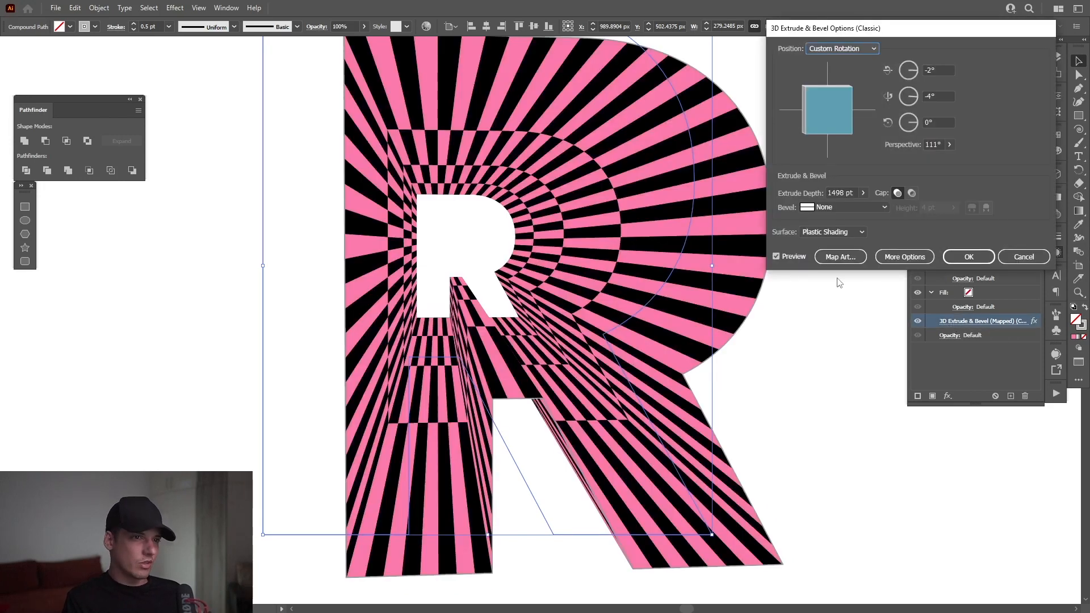
left_click(840, 256)
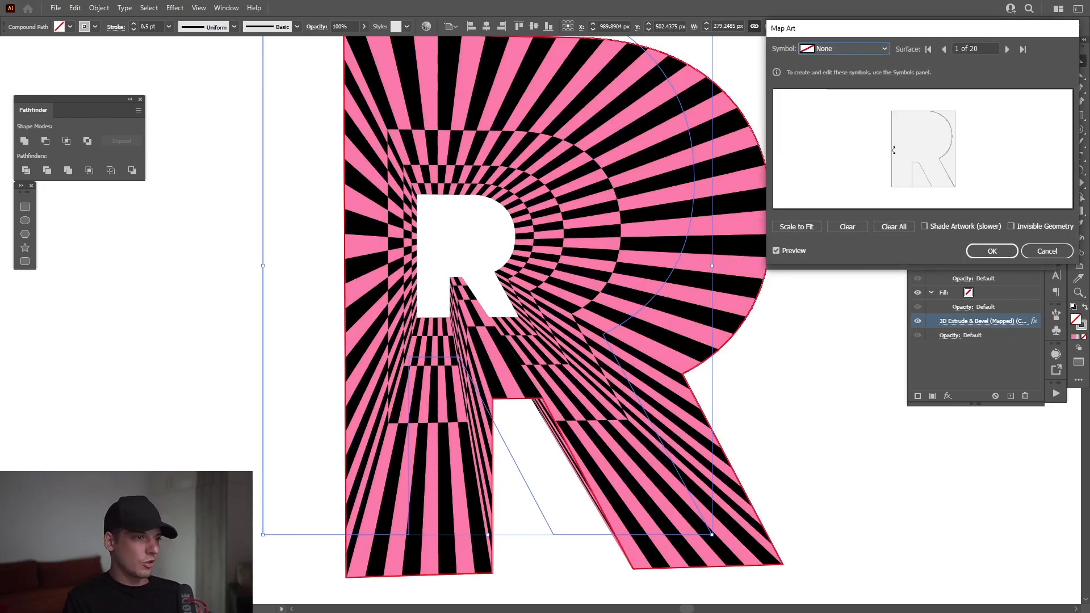
left_click(991, 251)
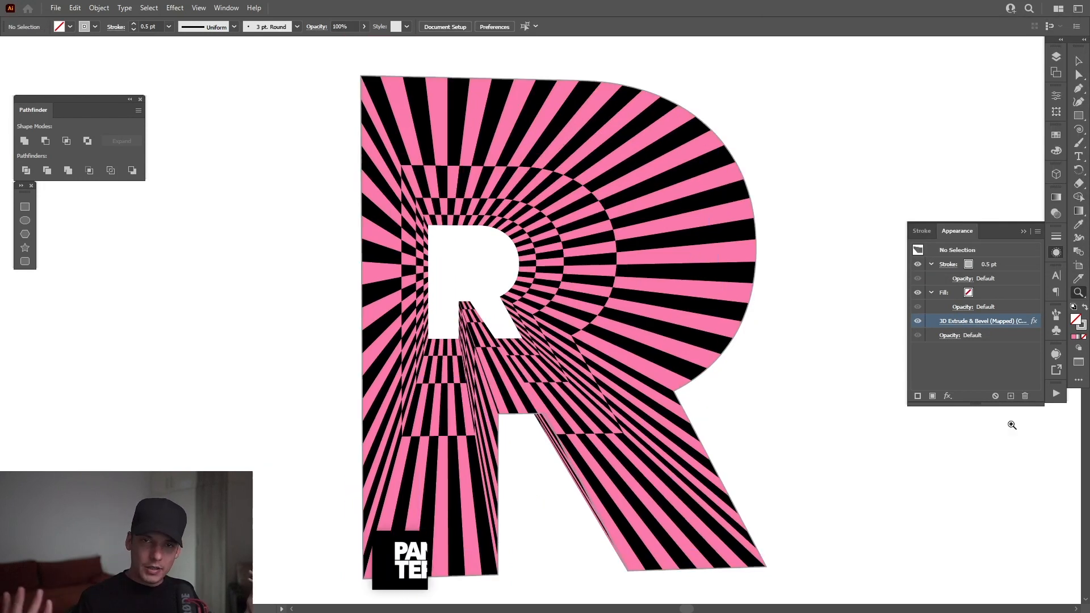